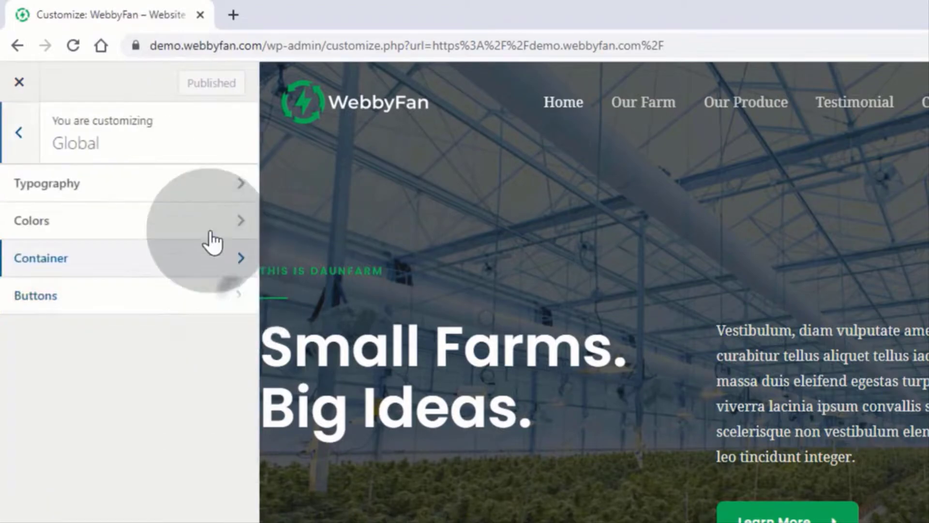
mouse_move(198, 361)
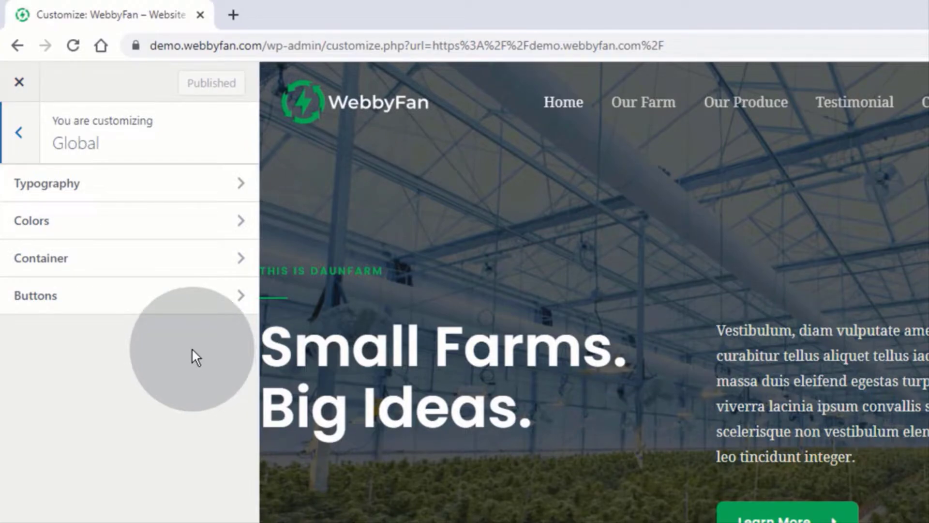
mouse_move(228, 192)
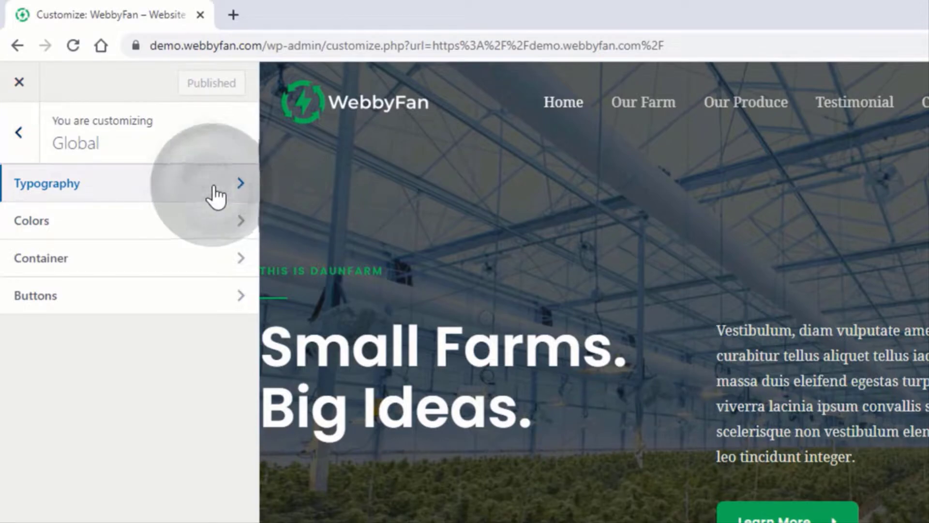
Apply the first font preset under Presets, setting the body font to Lora
left_click(118, 183)
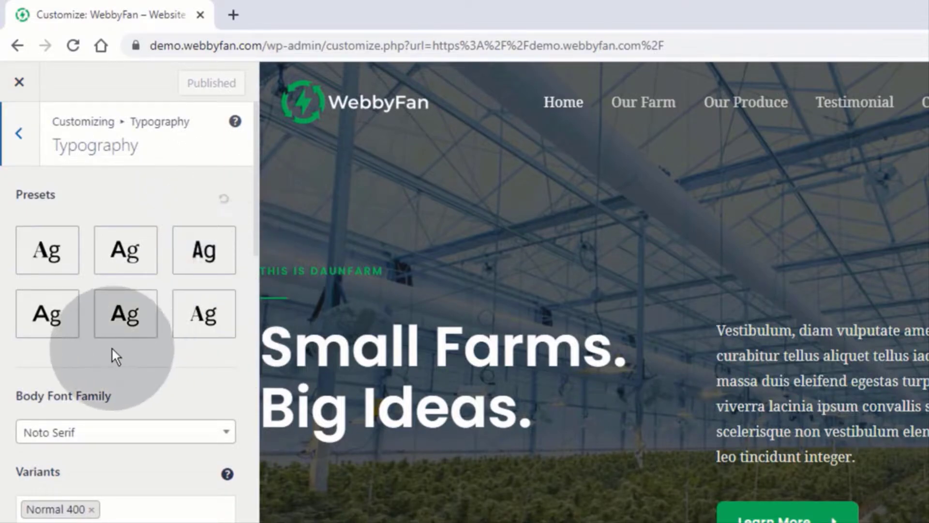
mouse_move(137, 365)
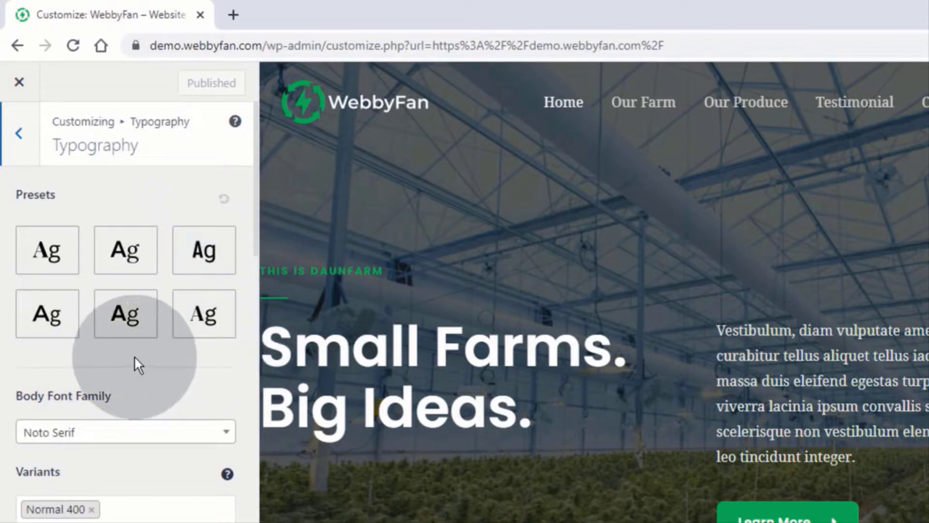
left_click(48, 314)
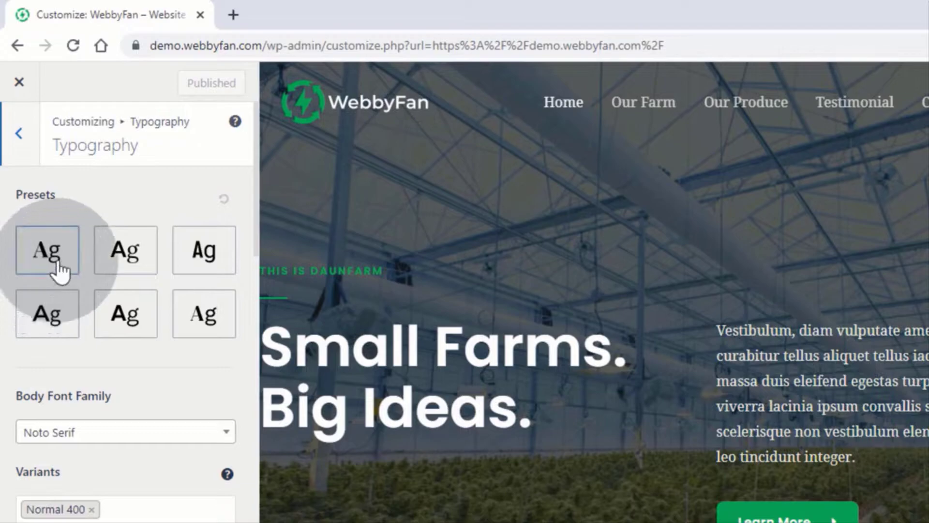
left_click(46, 249)
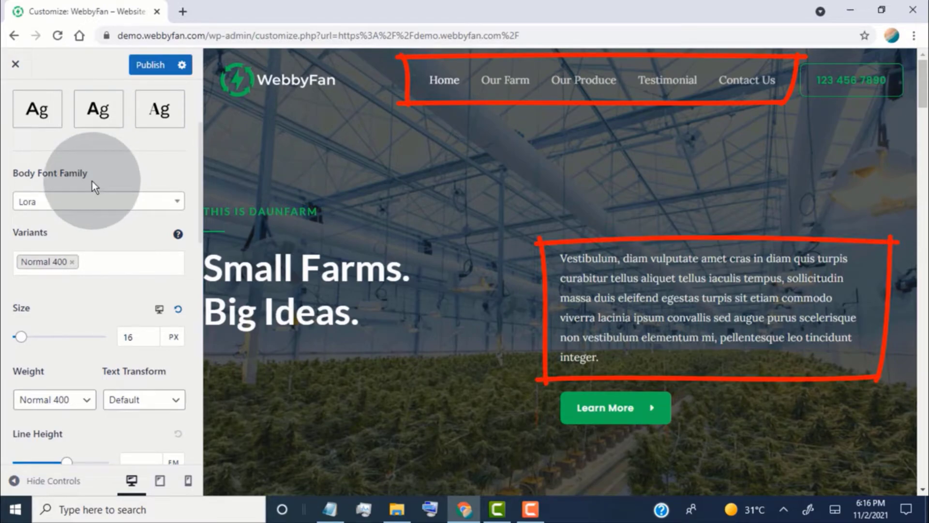
Change the Body Font Family from Lora to Roboto at 15 px
type("robo")
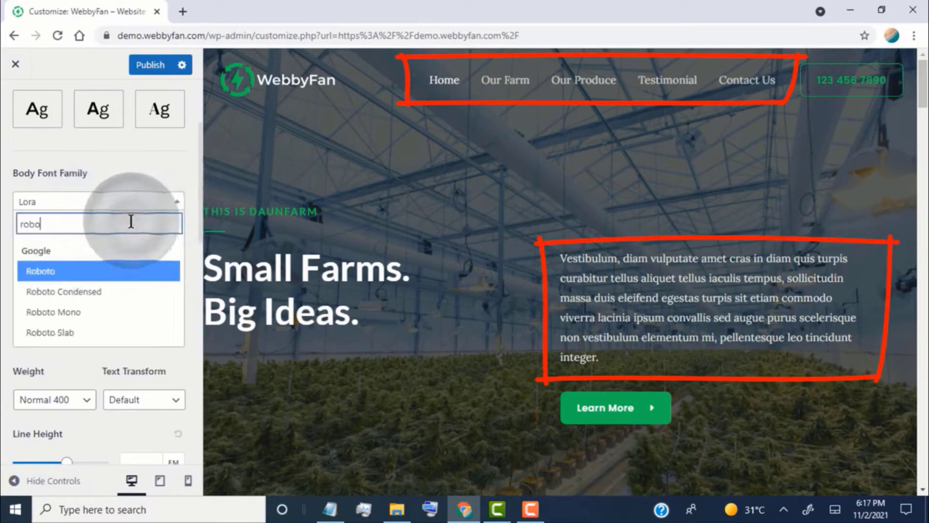
left_click(40, 271)
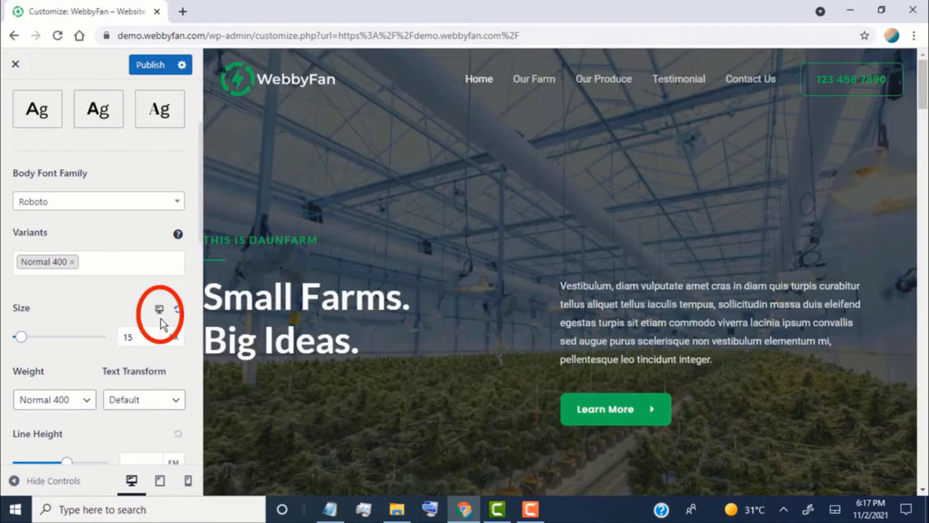
Change the Heading Font Family from Lato to Roboto with Normal 400 weight
scroll("down", 3)
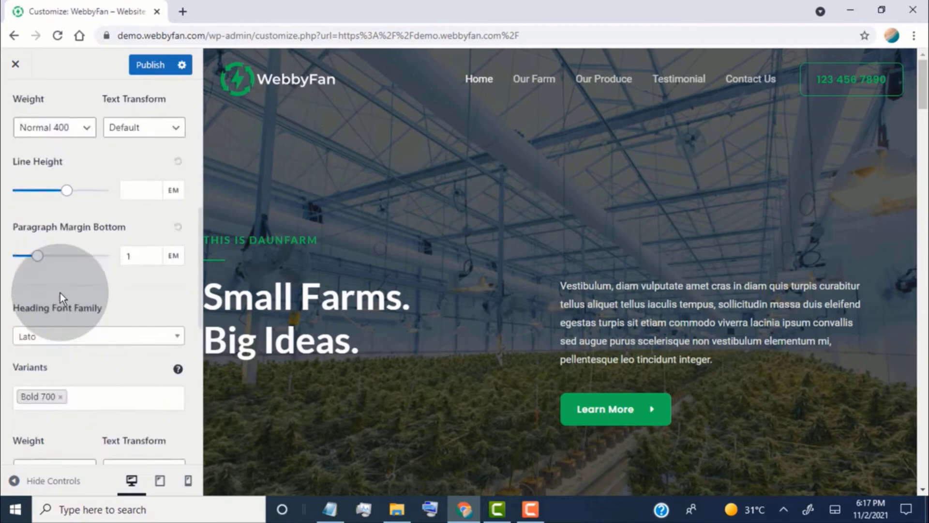
scroll("down", 3)
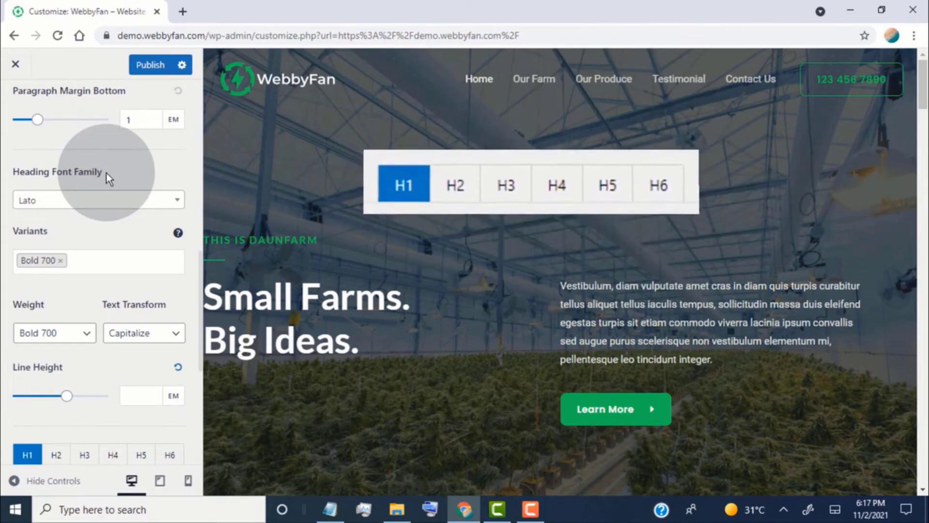
left_click(97, 199)
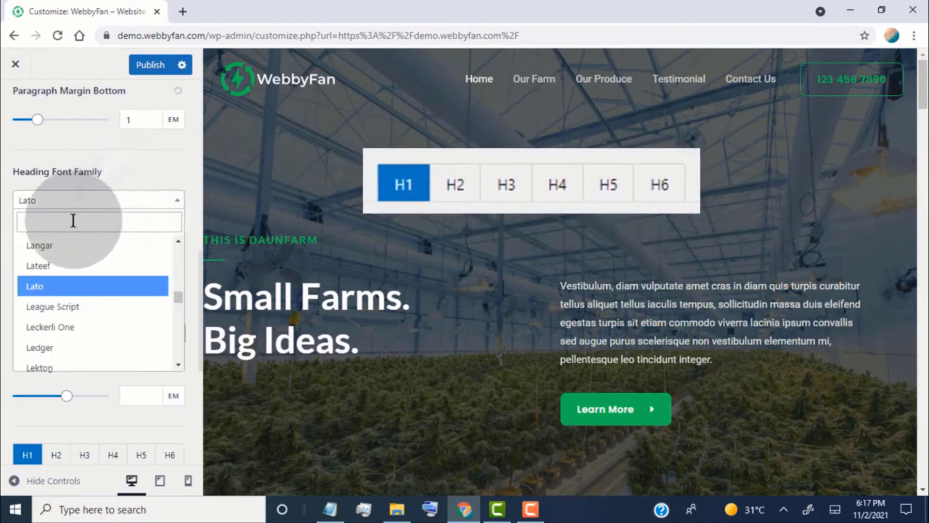
type("rob")
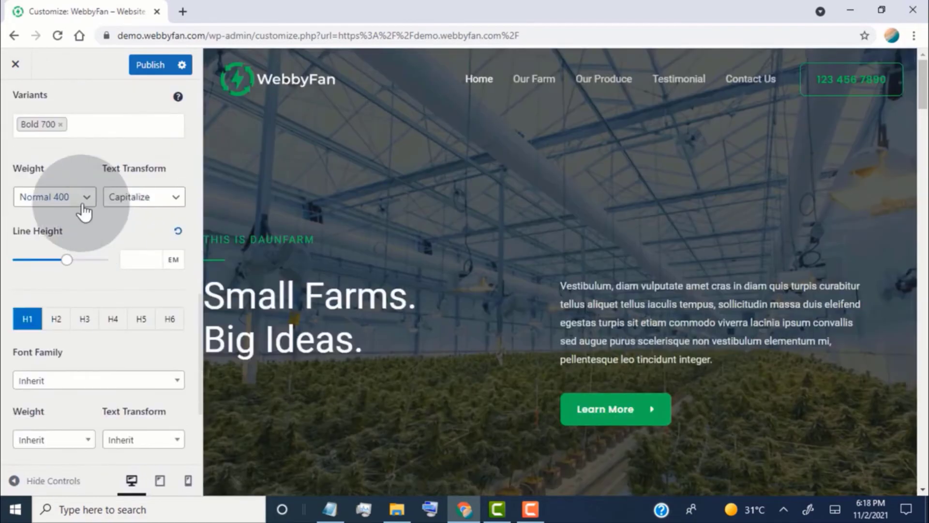
scroll("down", 3)
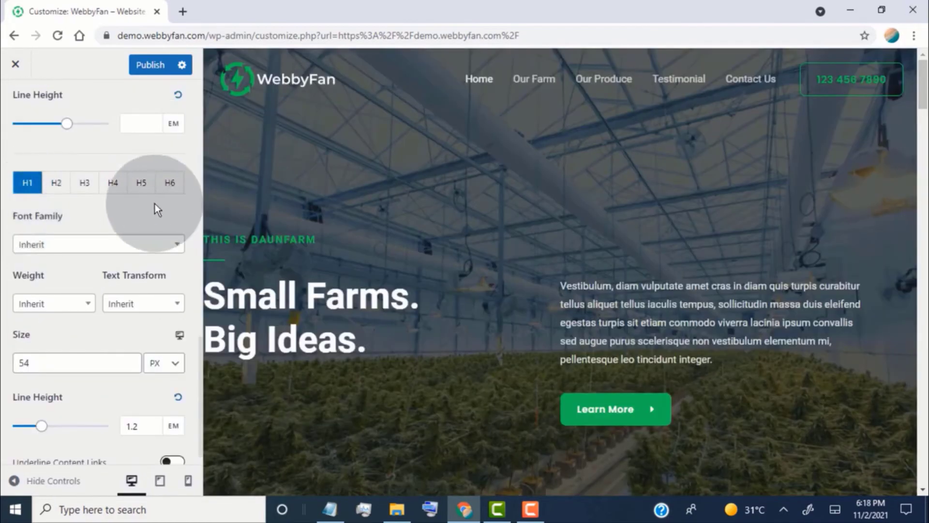
left_click(16, 104)
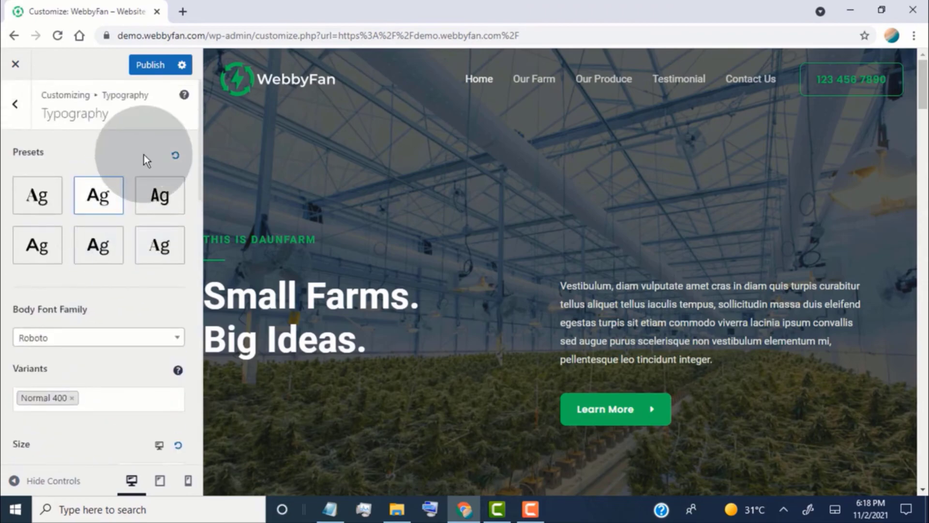